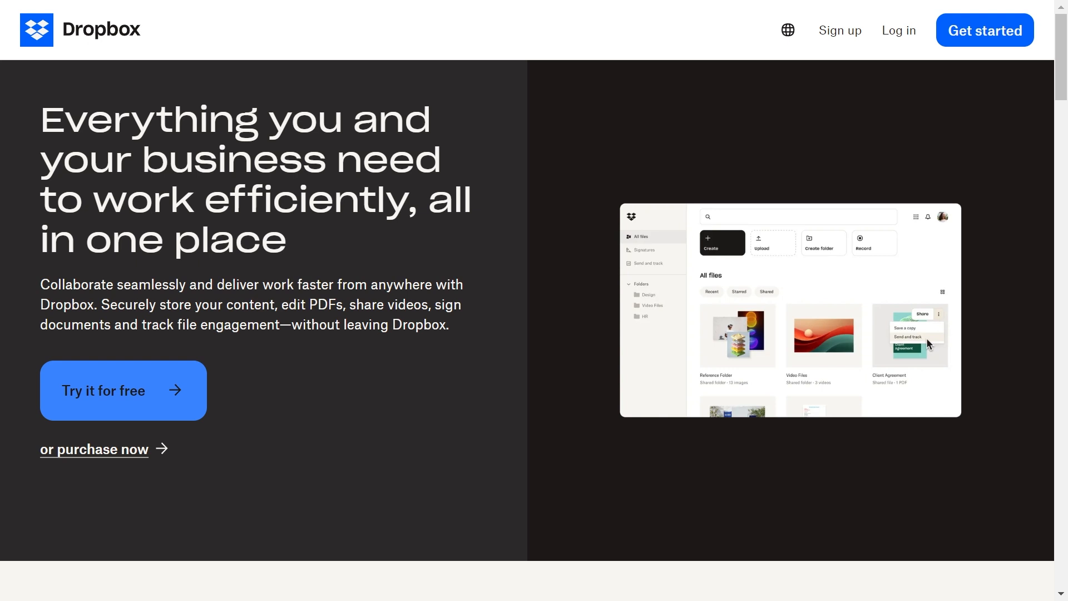
mouse_move(562, 258)
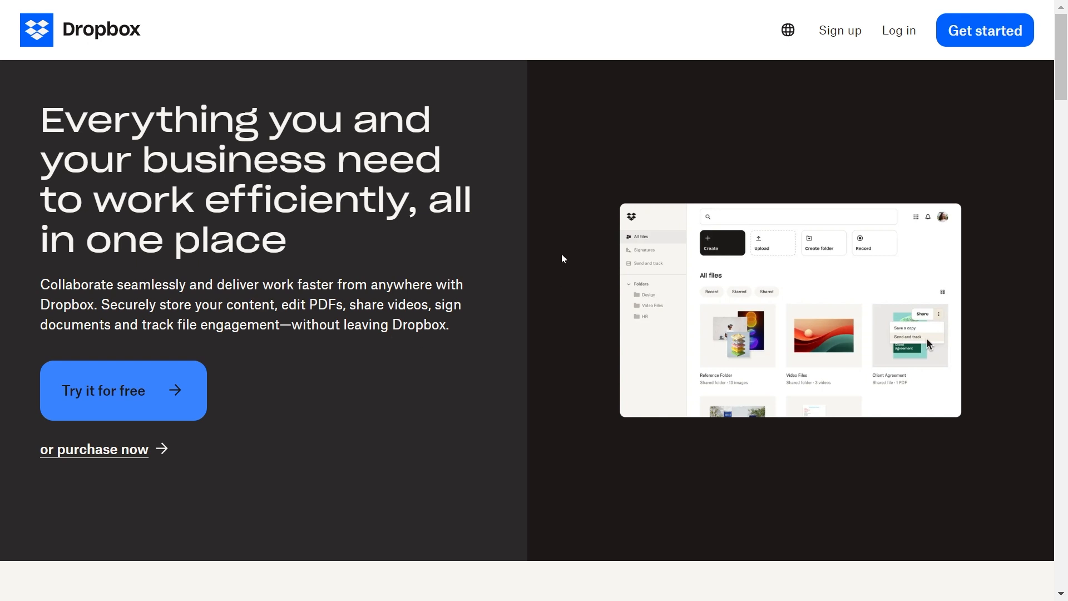
mouse_move(672, 99)
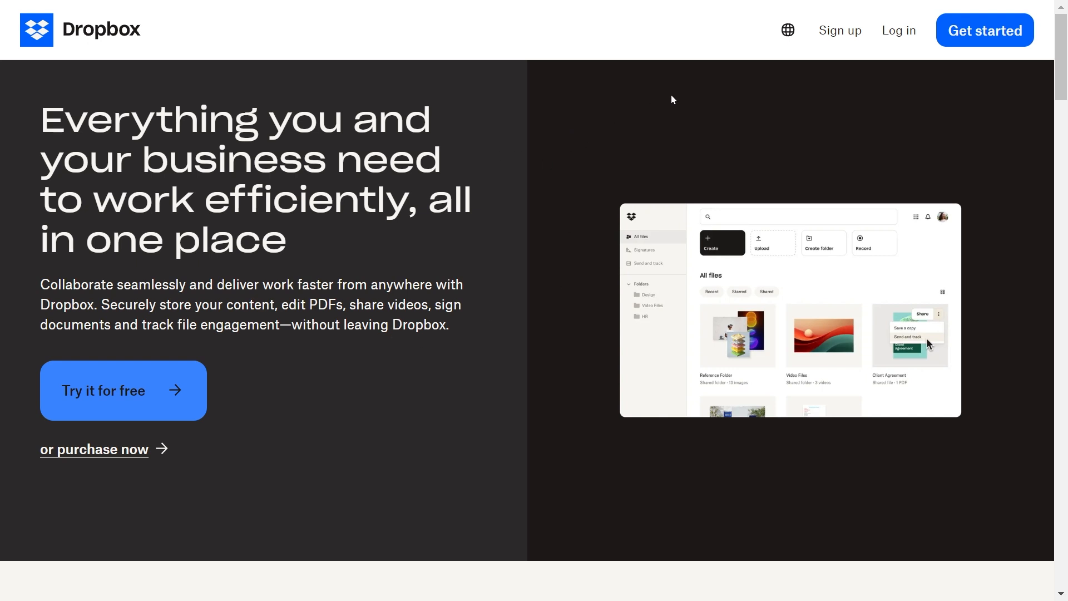
mouse_move(839, 30)
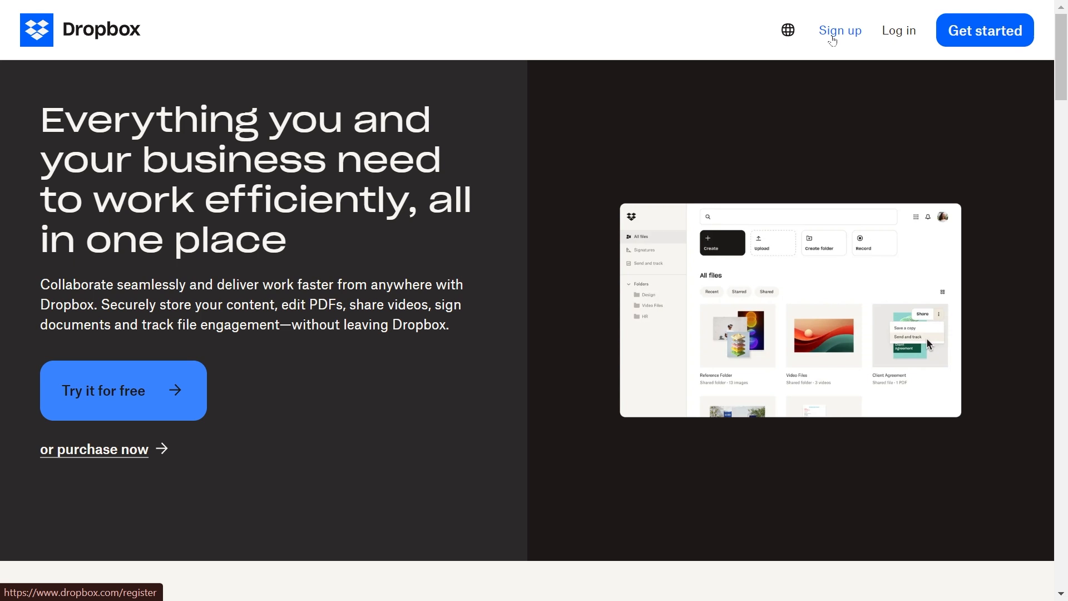
Sign up for Dropbox with the offered Google account and agree to the terms
click(839, 30)
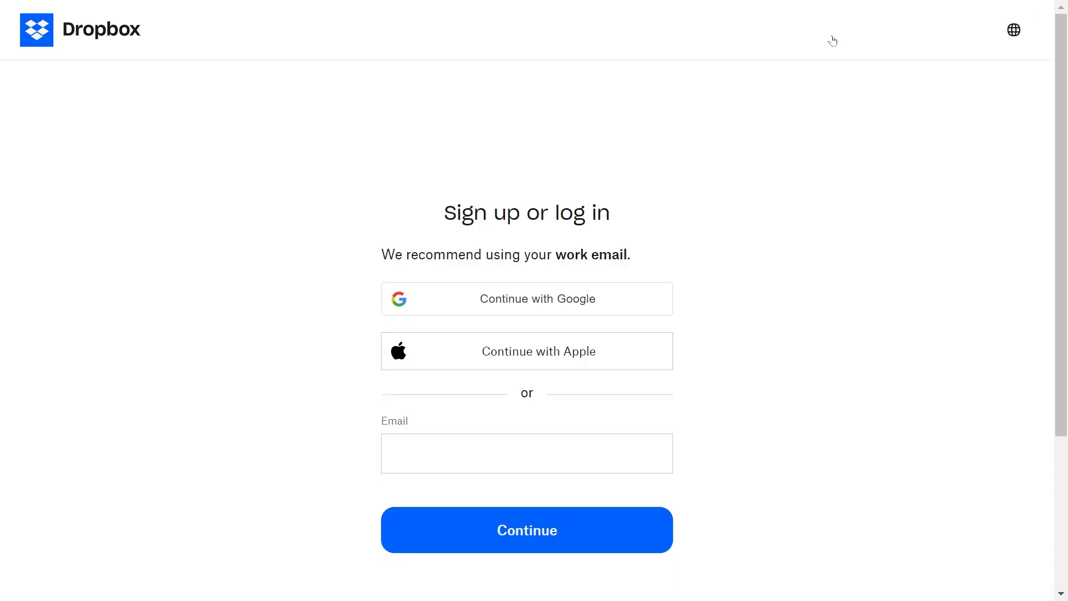
click(525, 298)
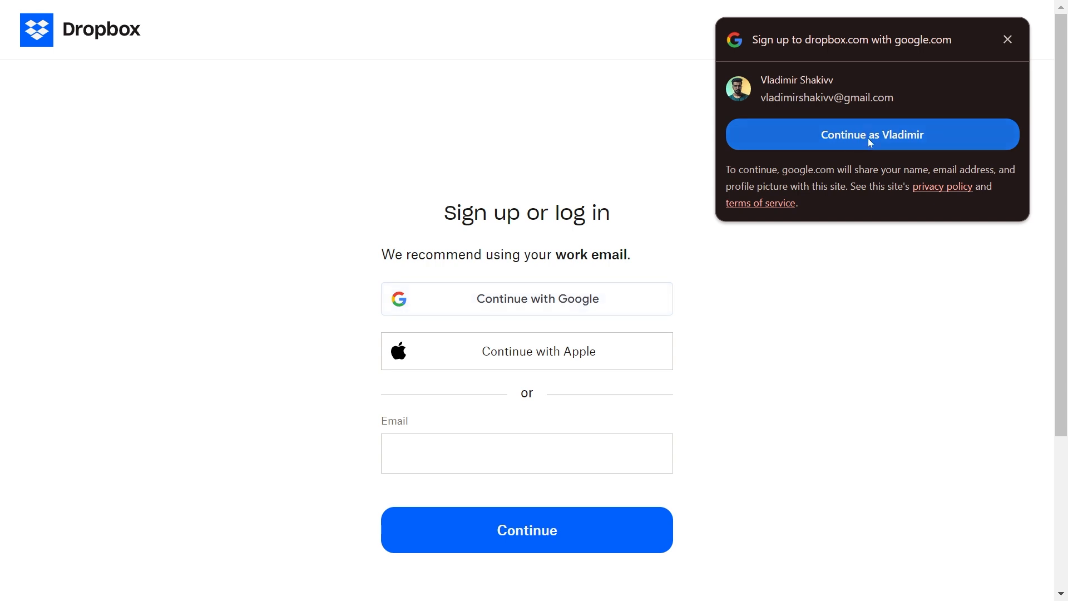
click(871, 134)
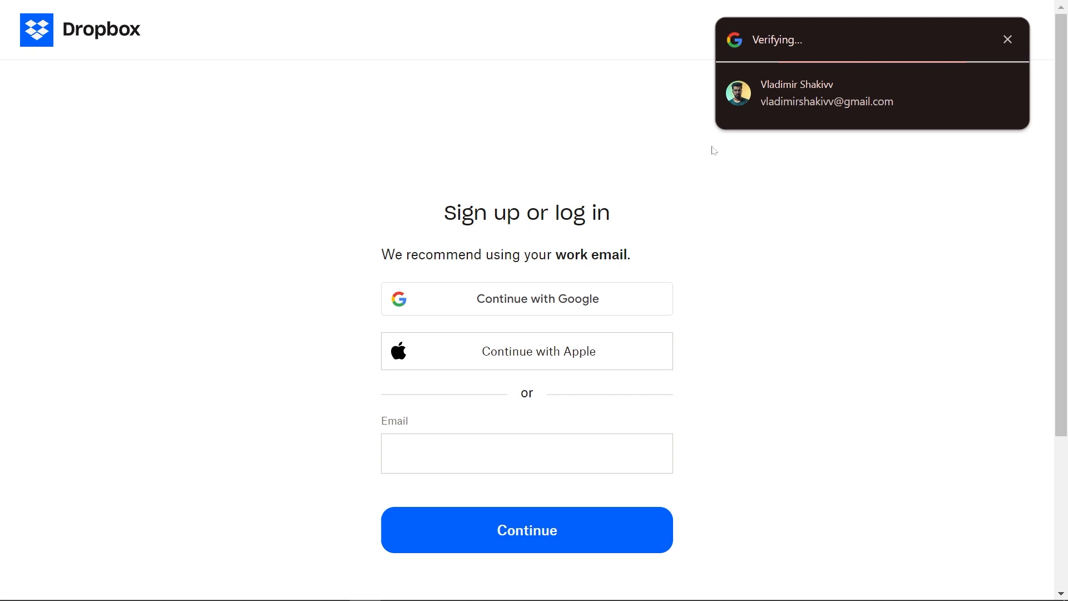
click(827, 93)
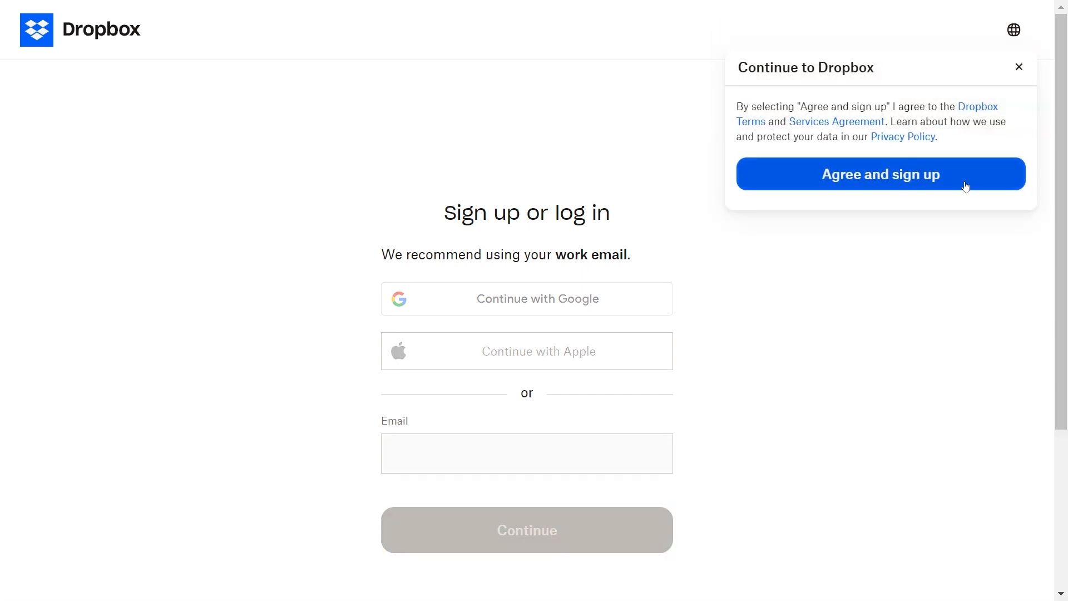
click(879, 173)
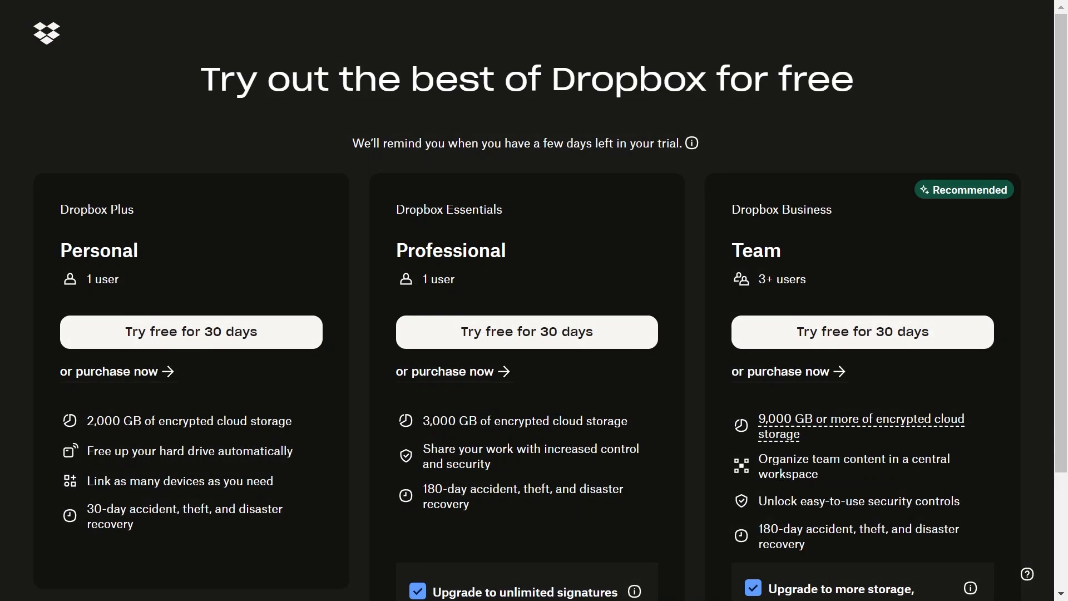
Choose the 30-day free trial of Dropbox Plus Personal
scroll(down, 3)
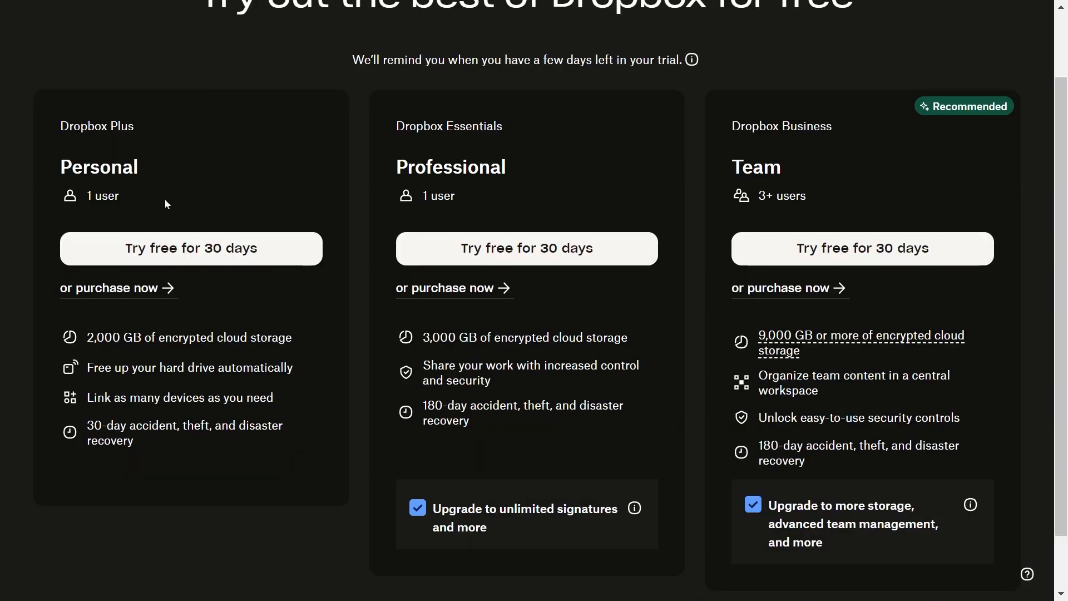
mouse_move(191, 248)
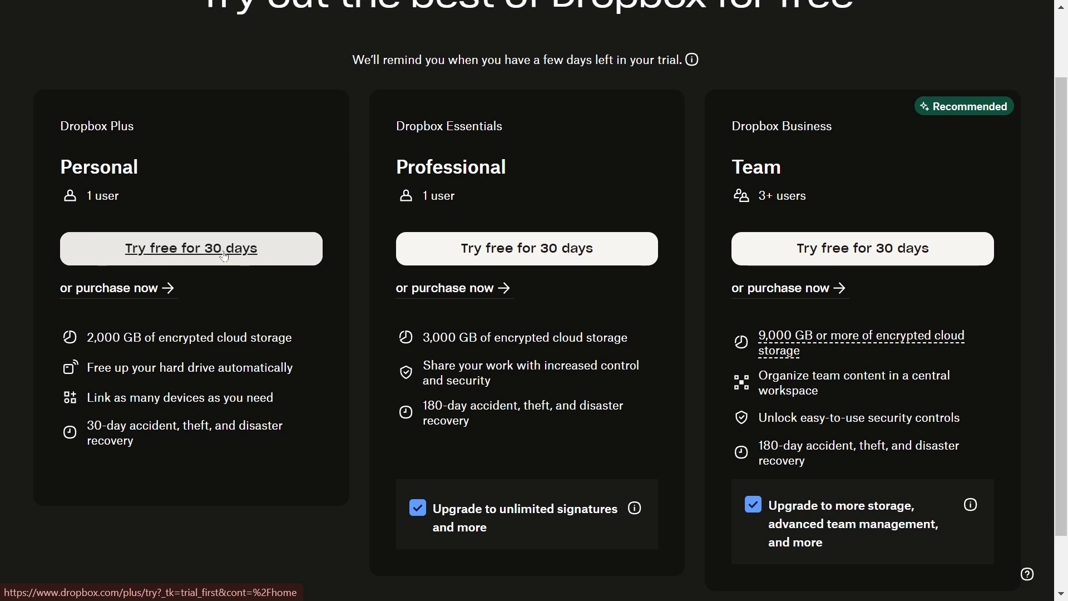
click(191, 248)
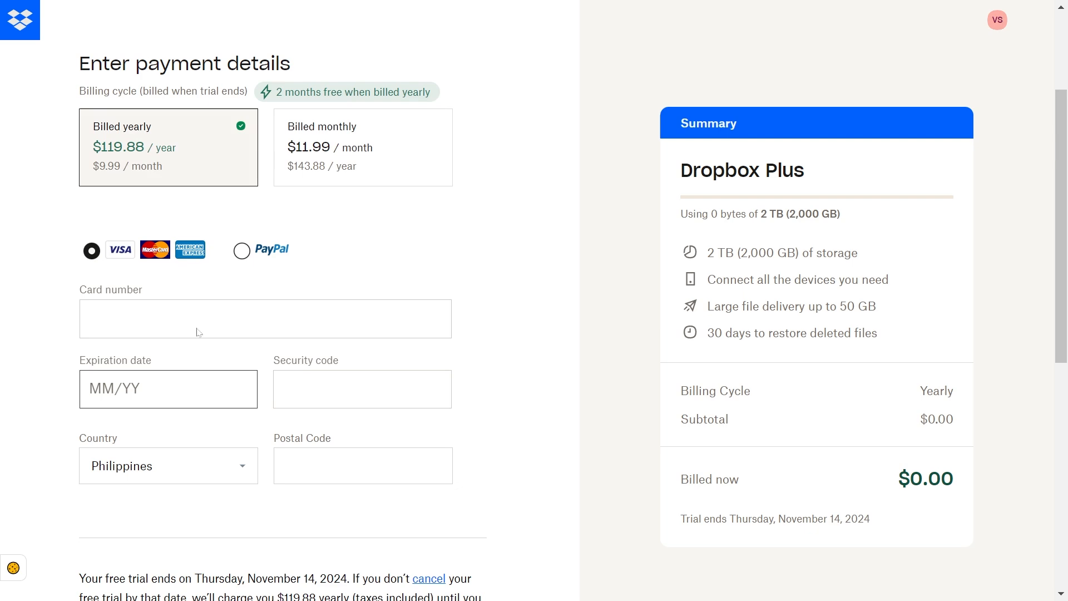
Tick 'I agree to the Dropbox Terms' on the trial payment form, leaving card fields blank
click(266, 318)
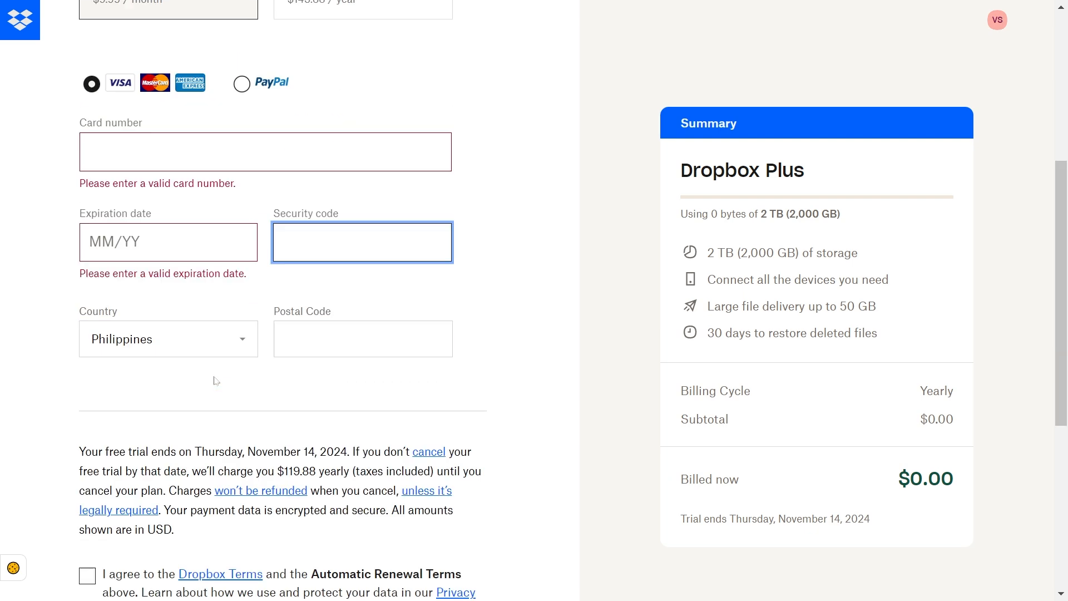
scroll(down, 3)
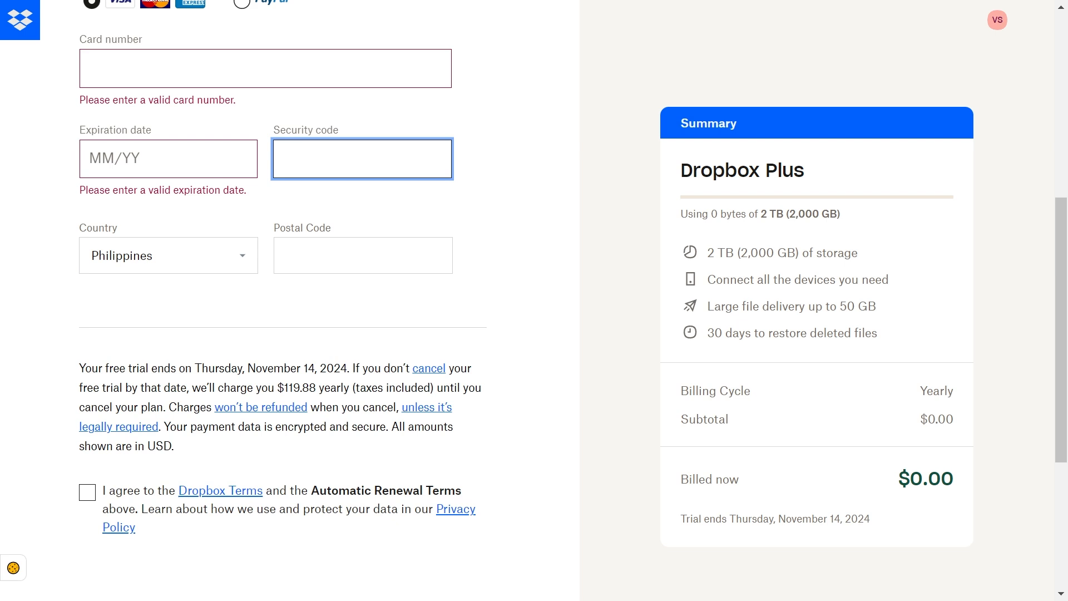
click(87, 493)
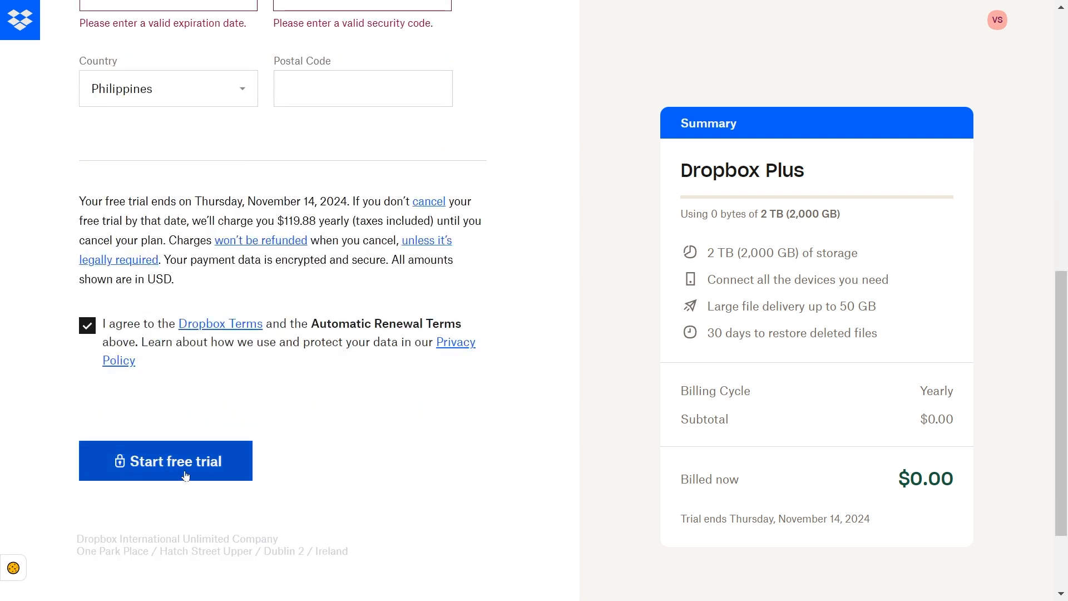
mouse_move(237, 449)
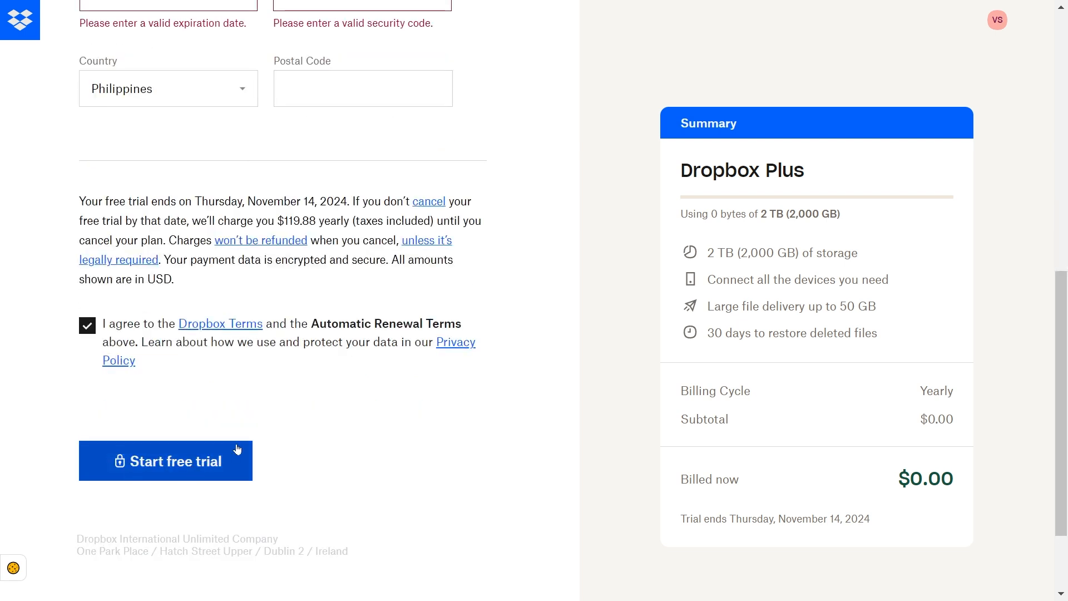